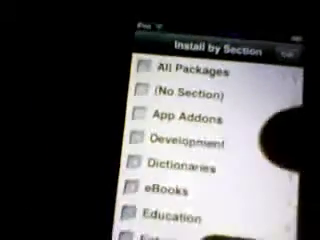
scroll("down", 3)
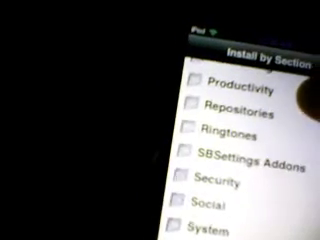
scroll("down", 3)
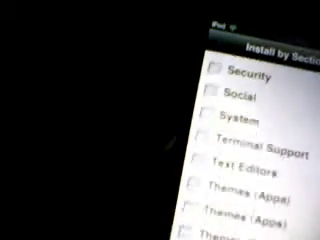